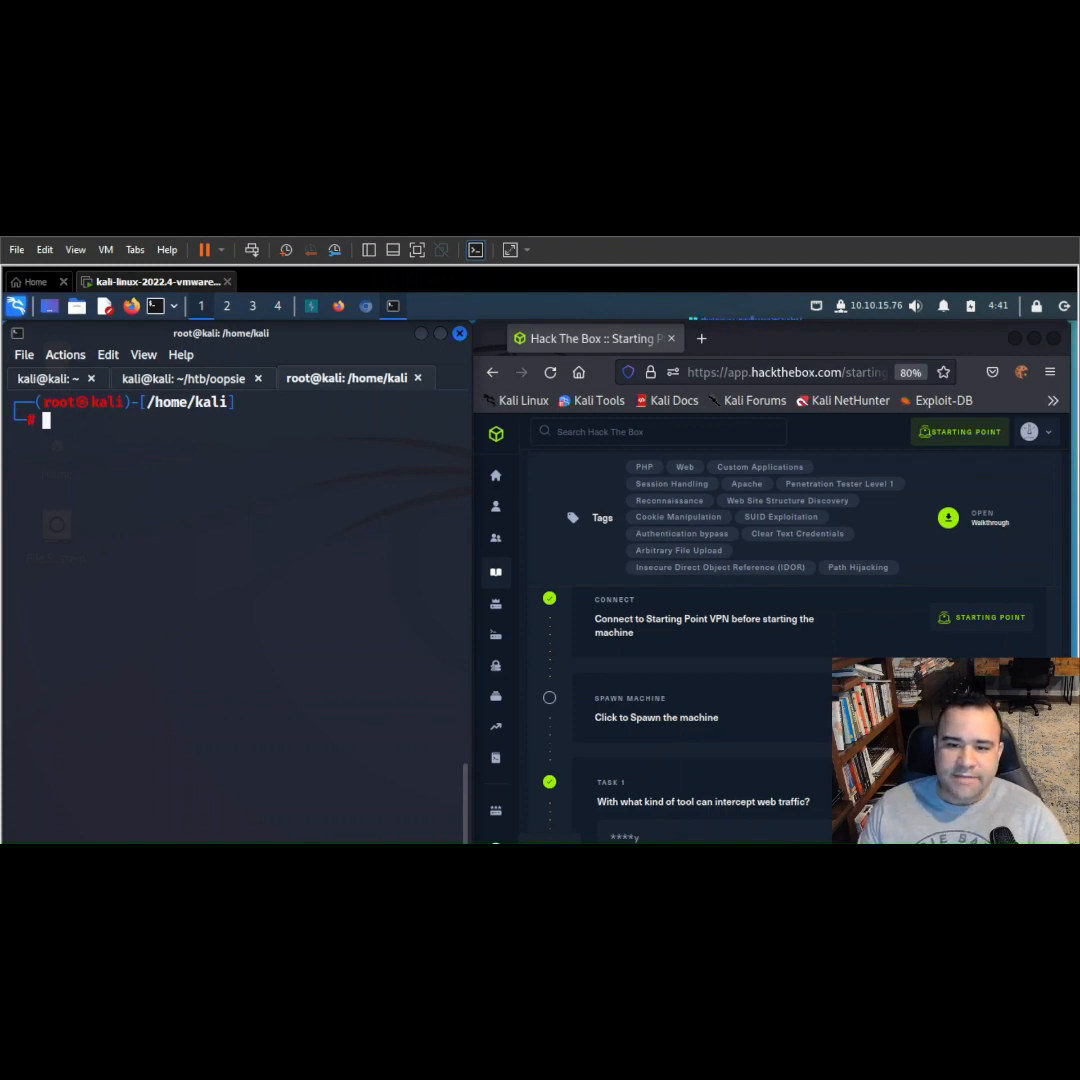
pyautogui.moveTo(222, 549)
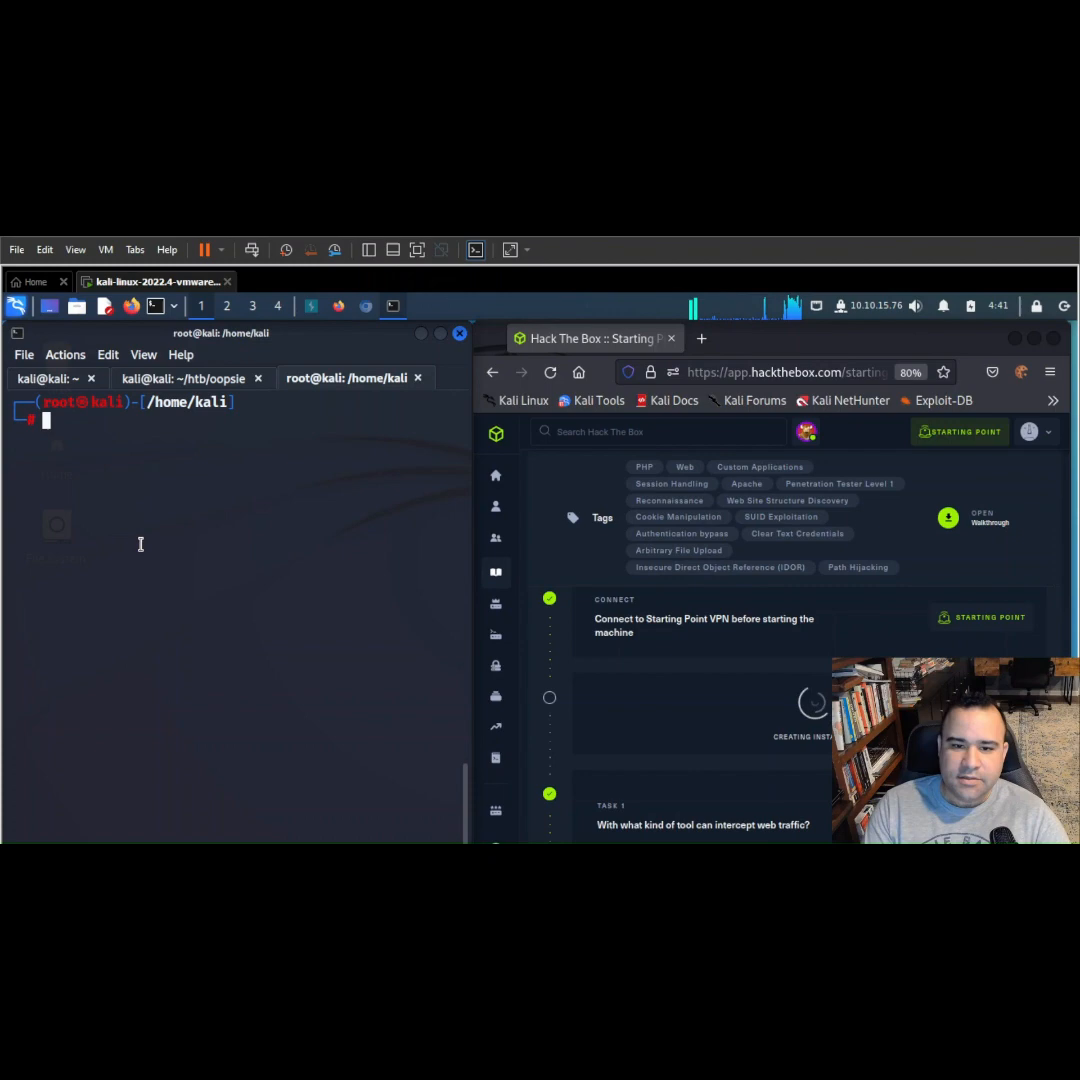
# Run tail -1 /etc/hosts to display the oopsie.htb entry at 10.129.58.200.
pyautogui.write('tail')
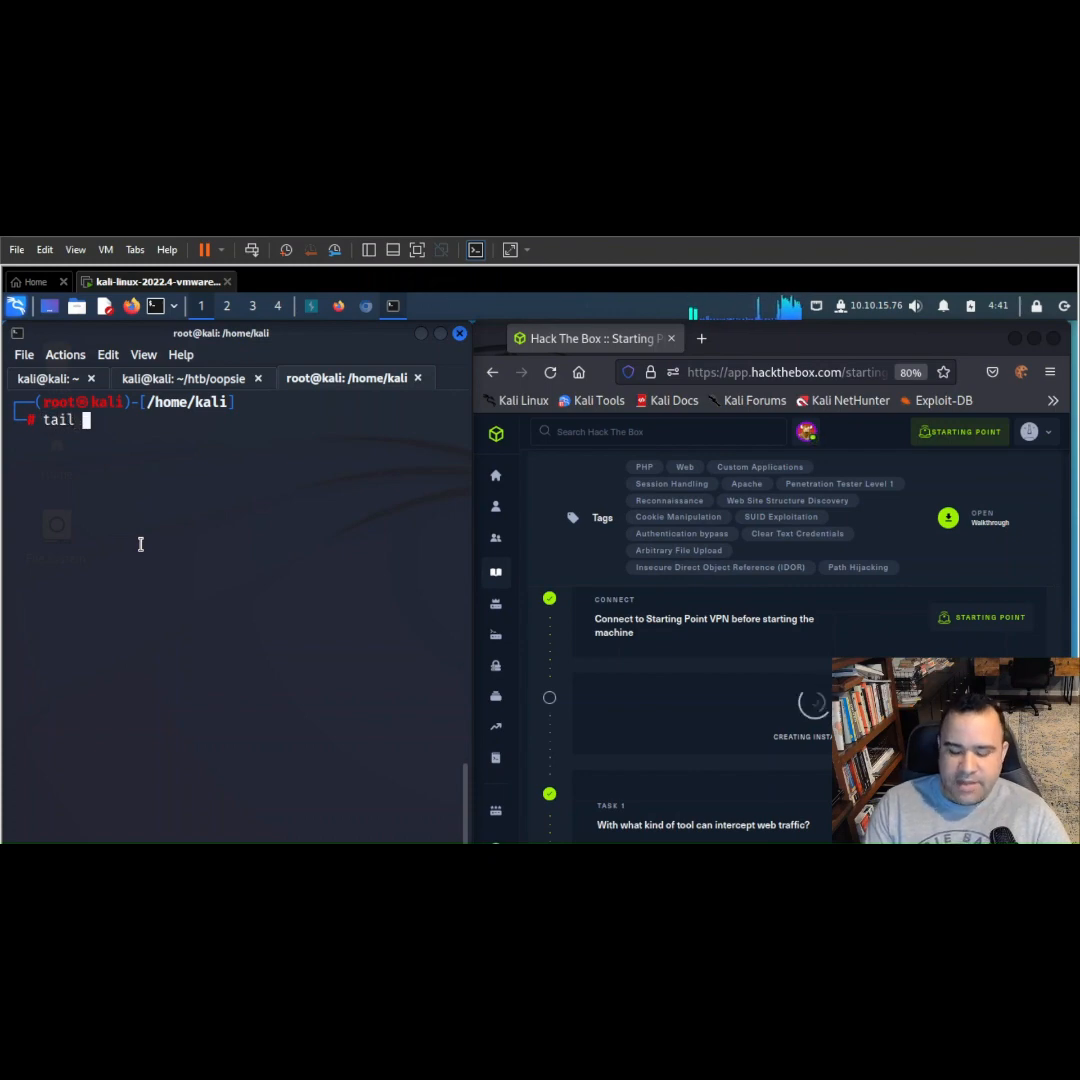
pyautogui.write('-')
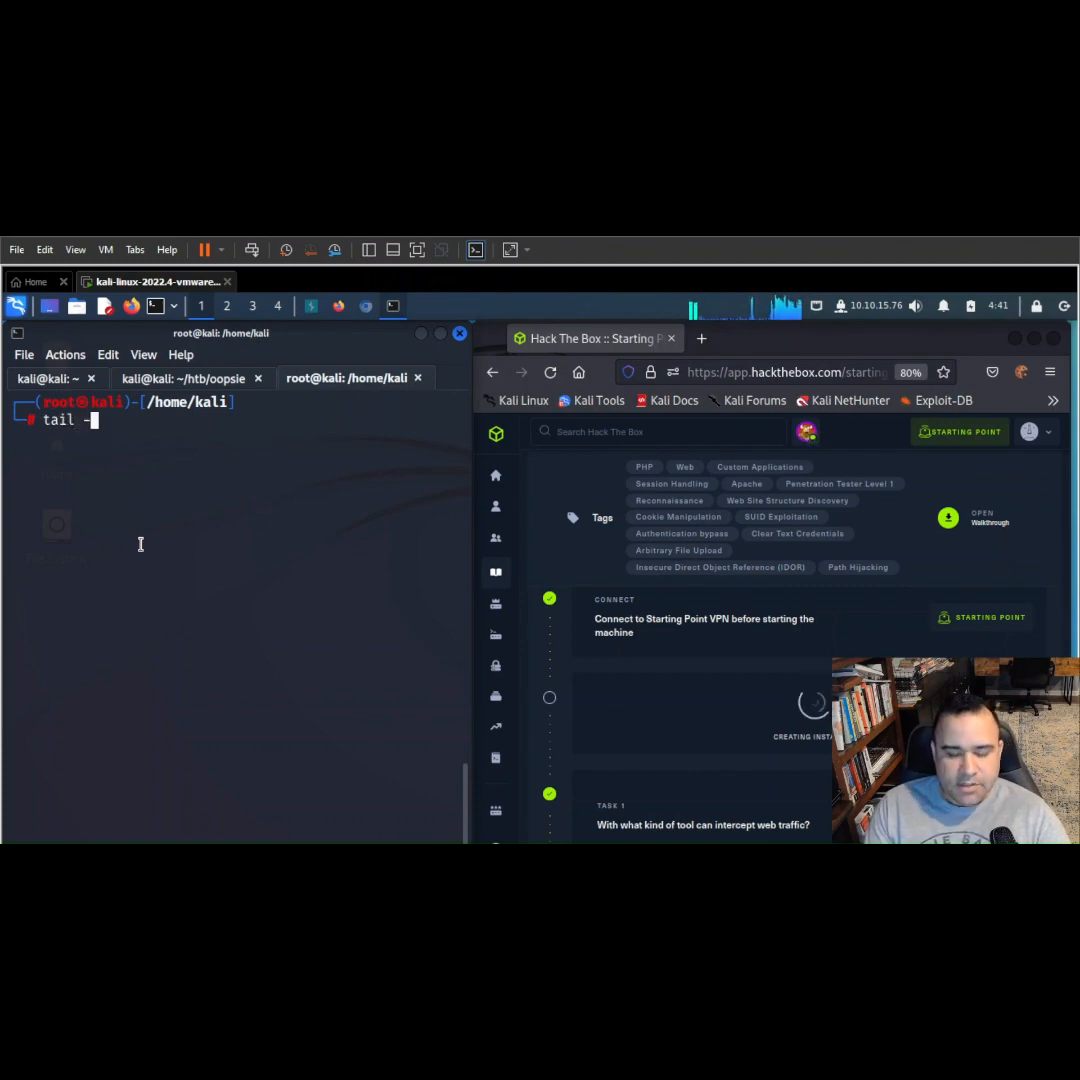
pyautogui.write('1 /e')
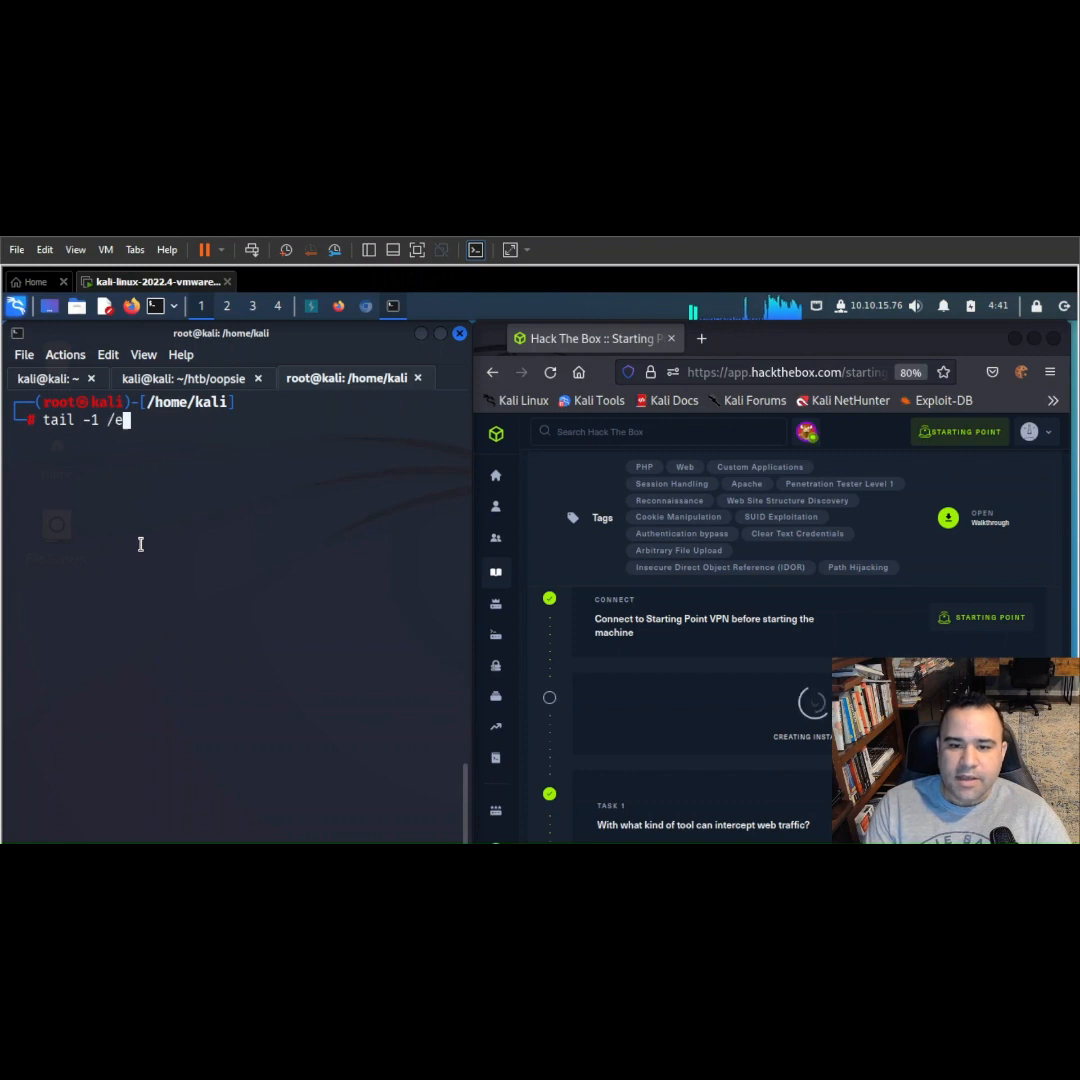
pyautogui.write('tc/hosts')
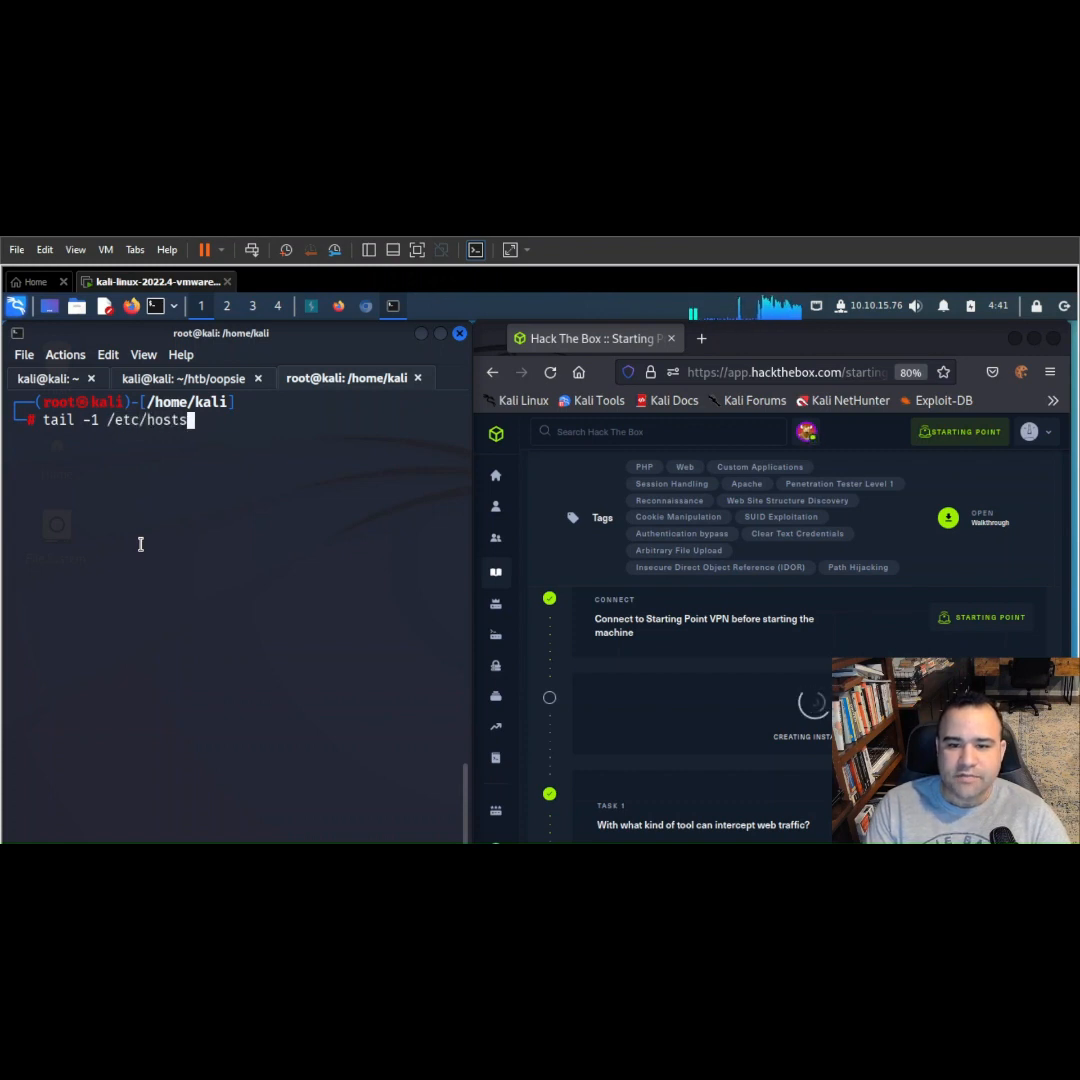
pyautogui.press('Return')
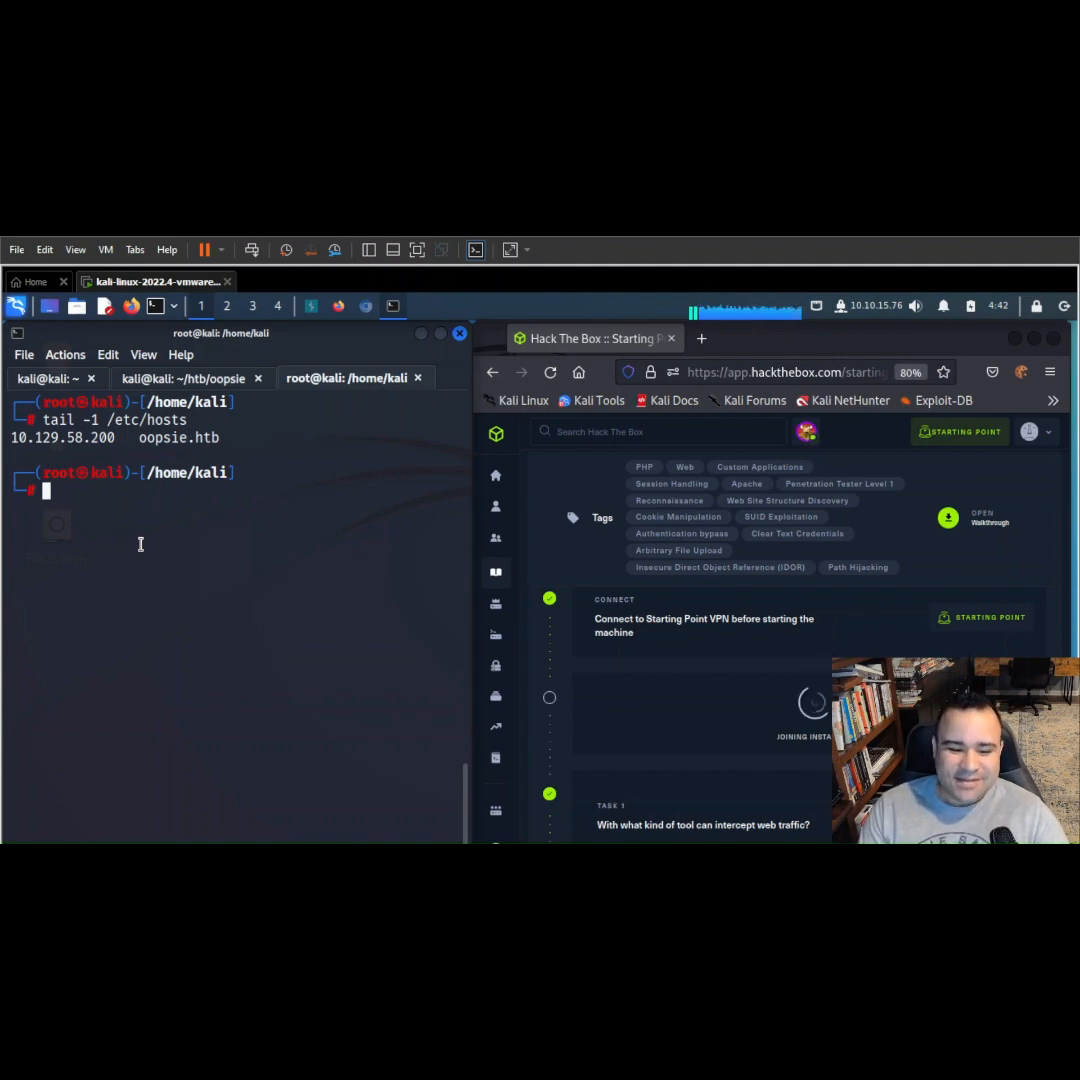
# Enter sed -i 's/10.129.58.200/10.129.58.187/g' at the prompt without running it.
pyautogui.write('sed')
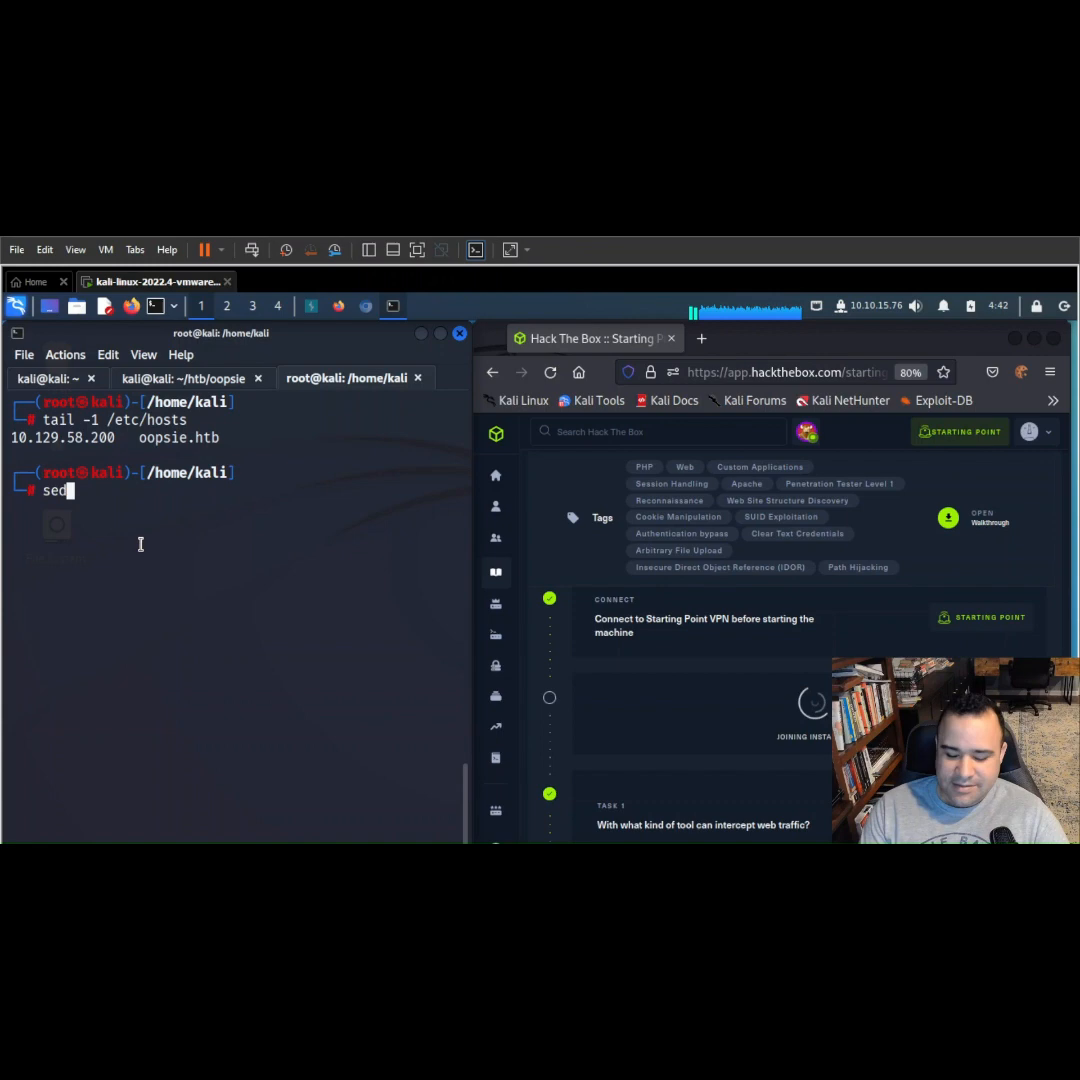
pyautogui.write("-i '")
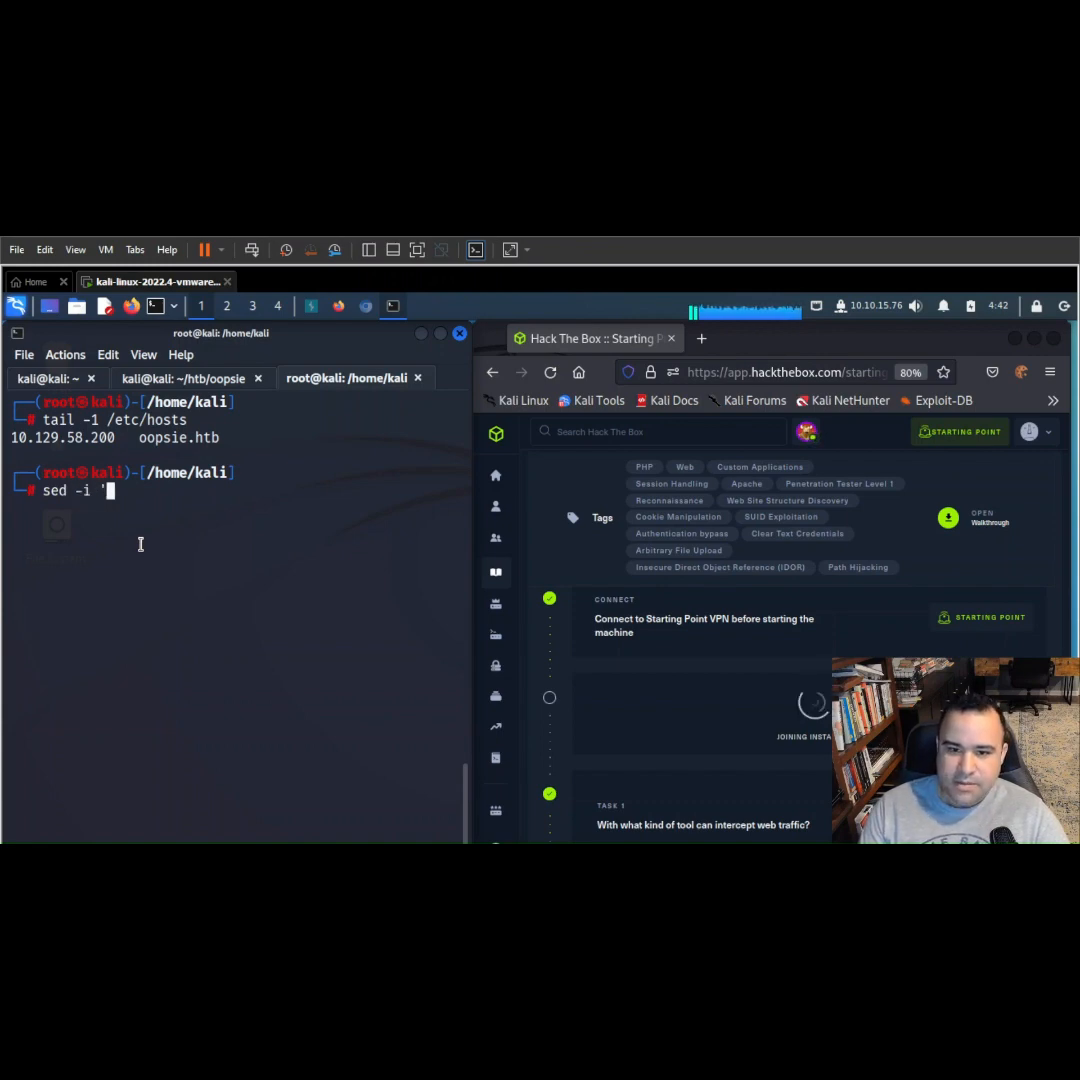
pyautogui.write('s/')
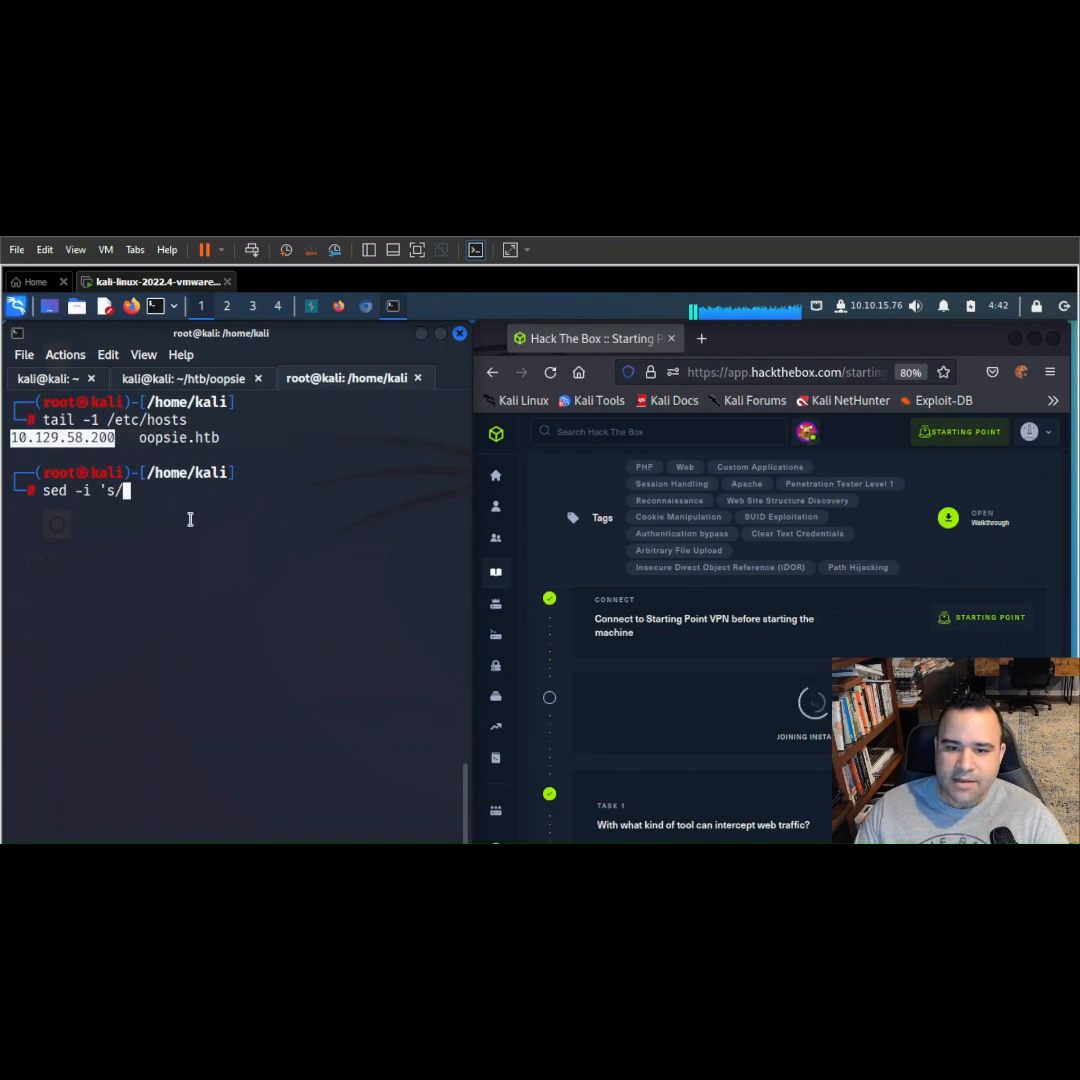
pyautogui.write('10.129.58.200')
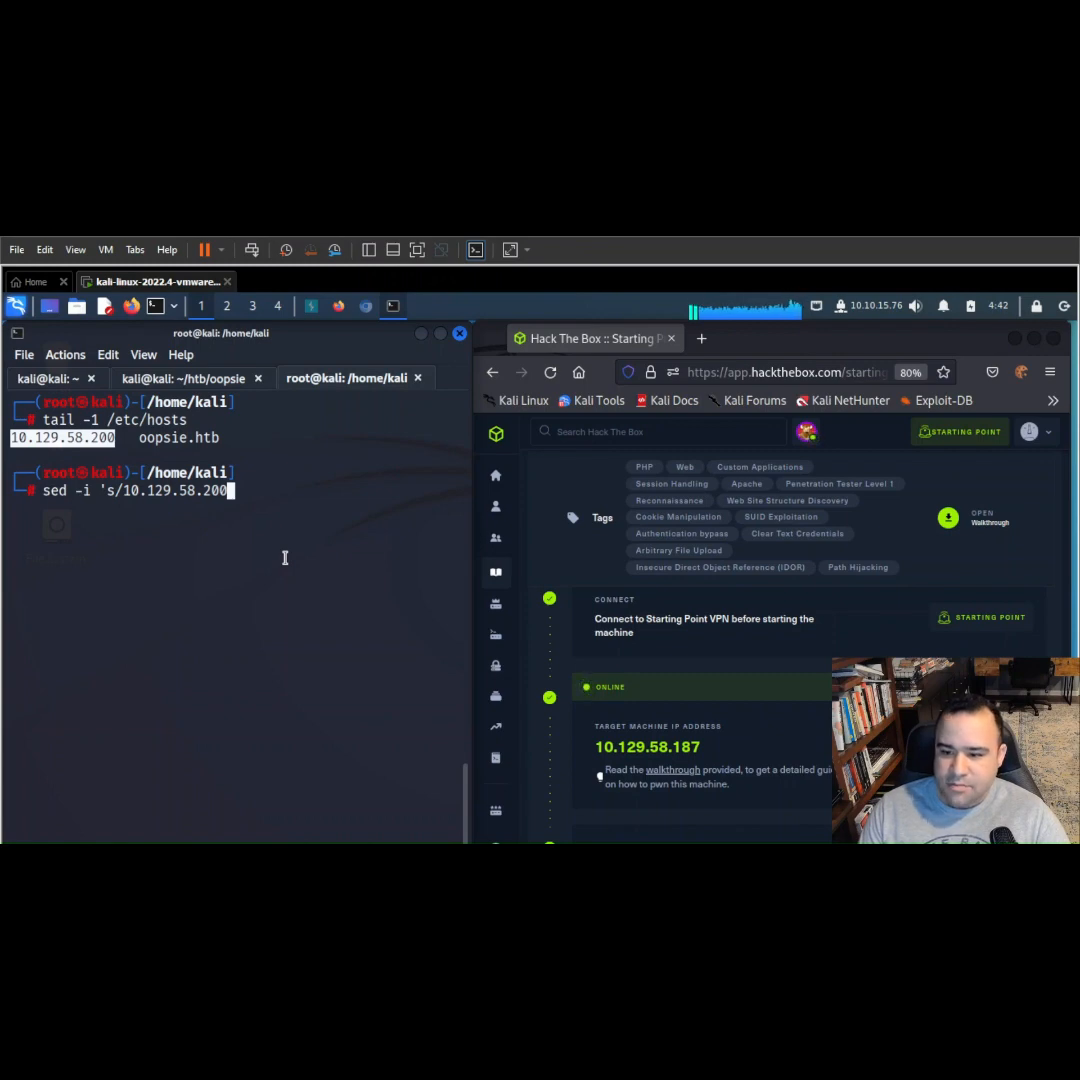
pyautogui.write('/')
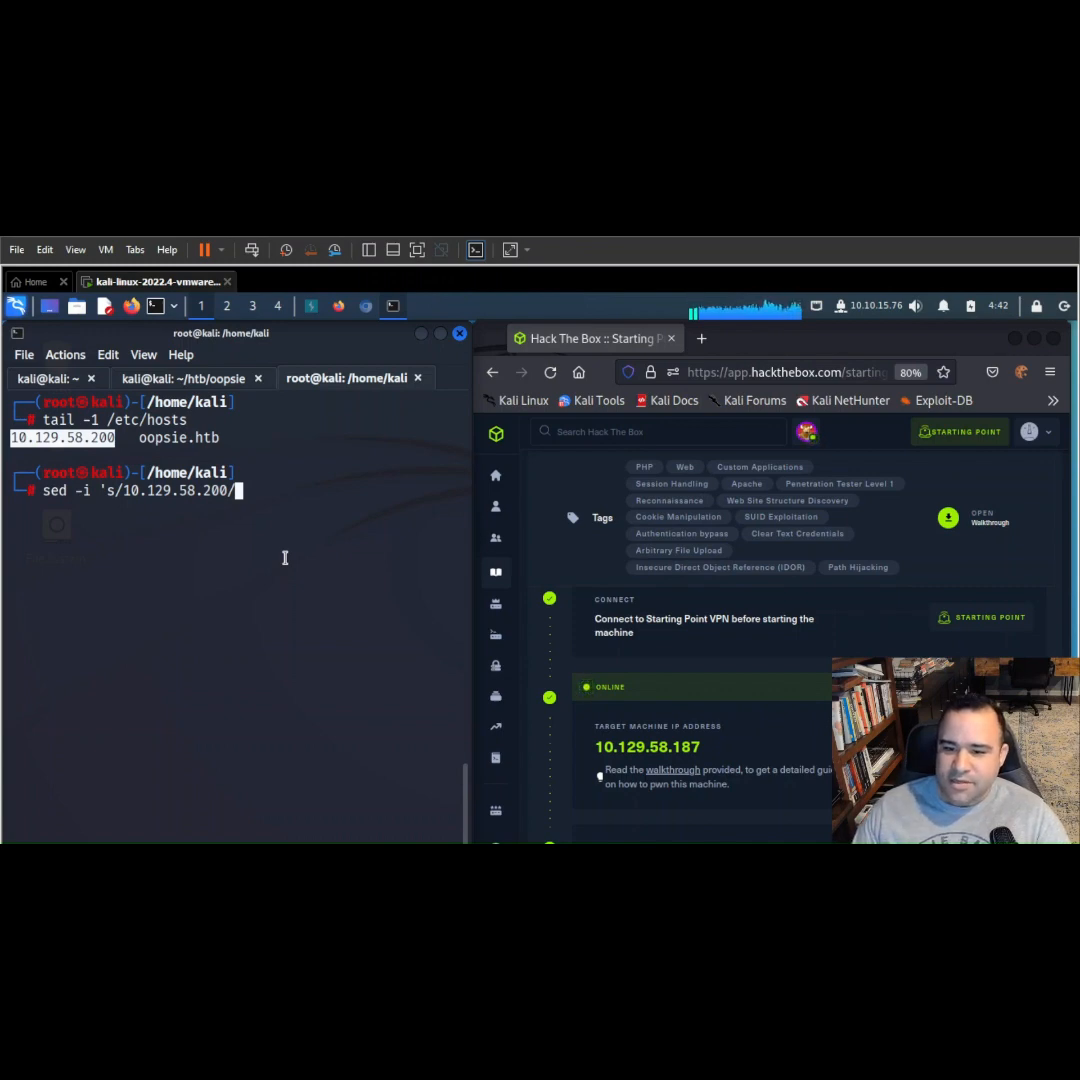
pyautogui.write('10.')
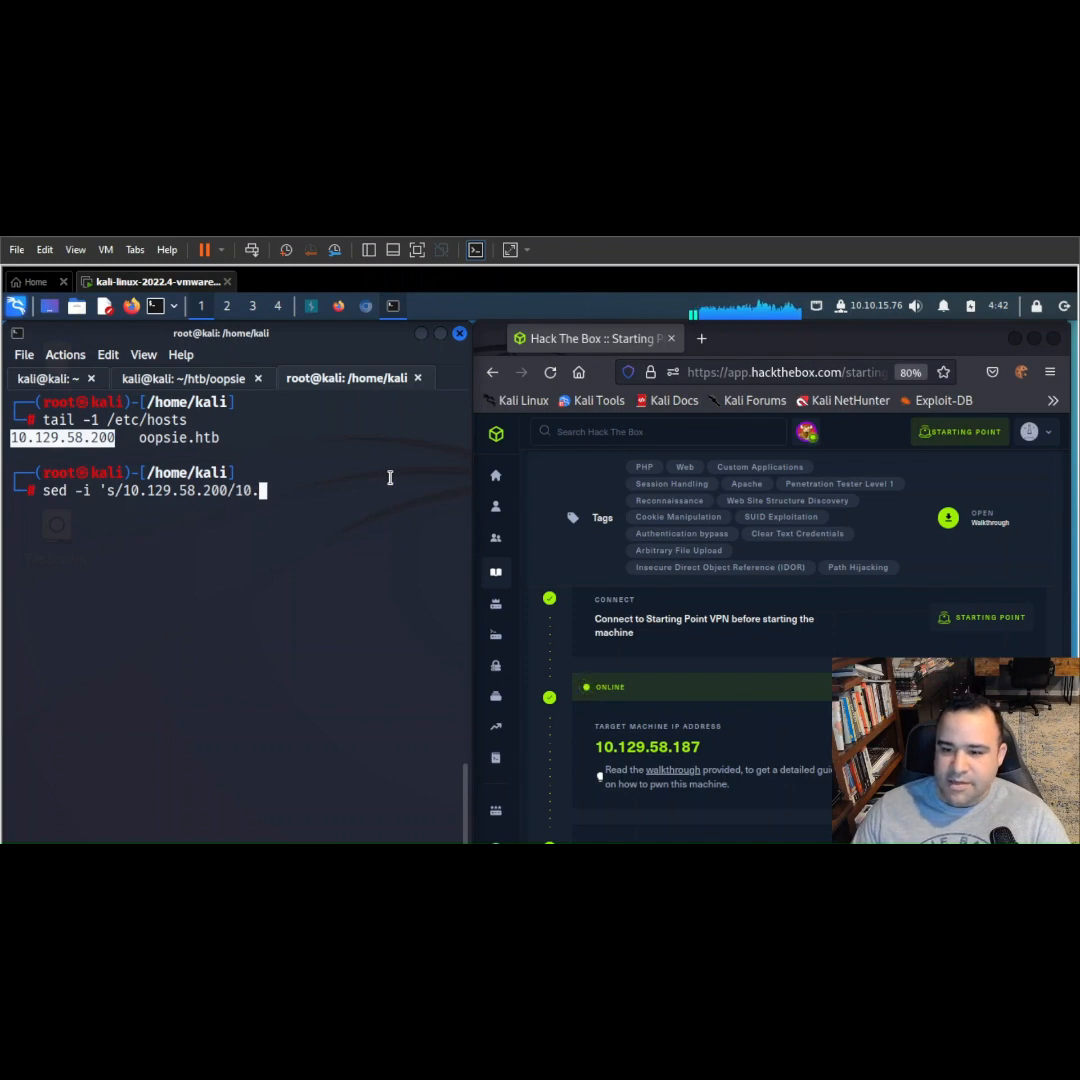
pyautogui.write('129.')
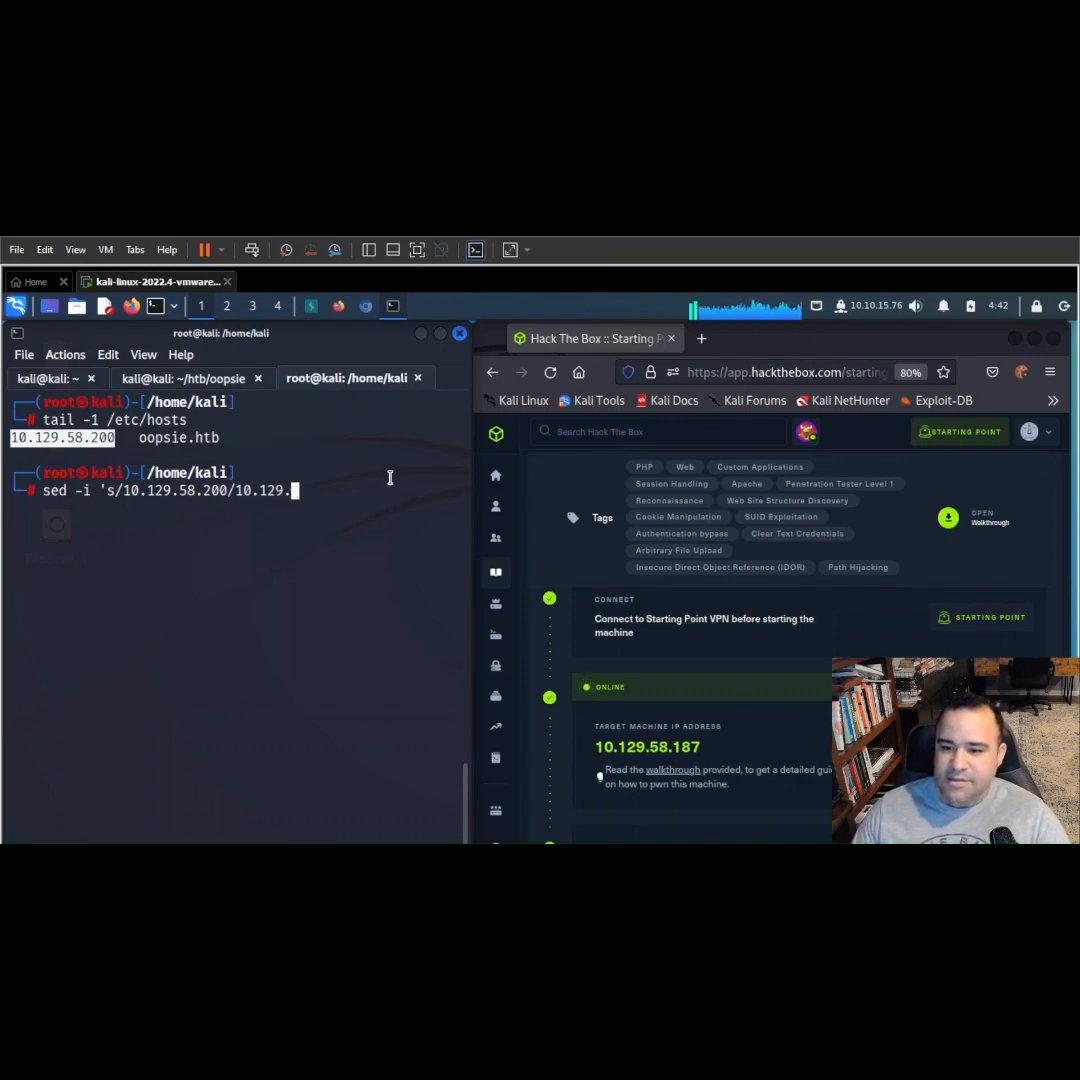
pyautogui.write('58.')
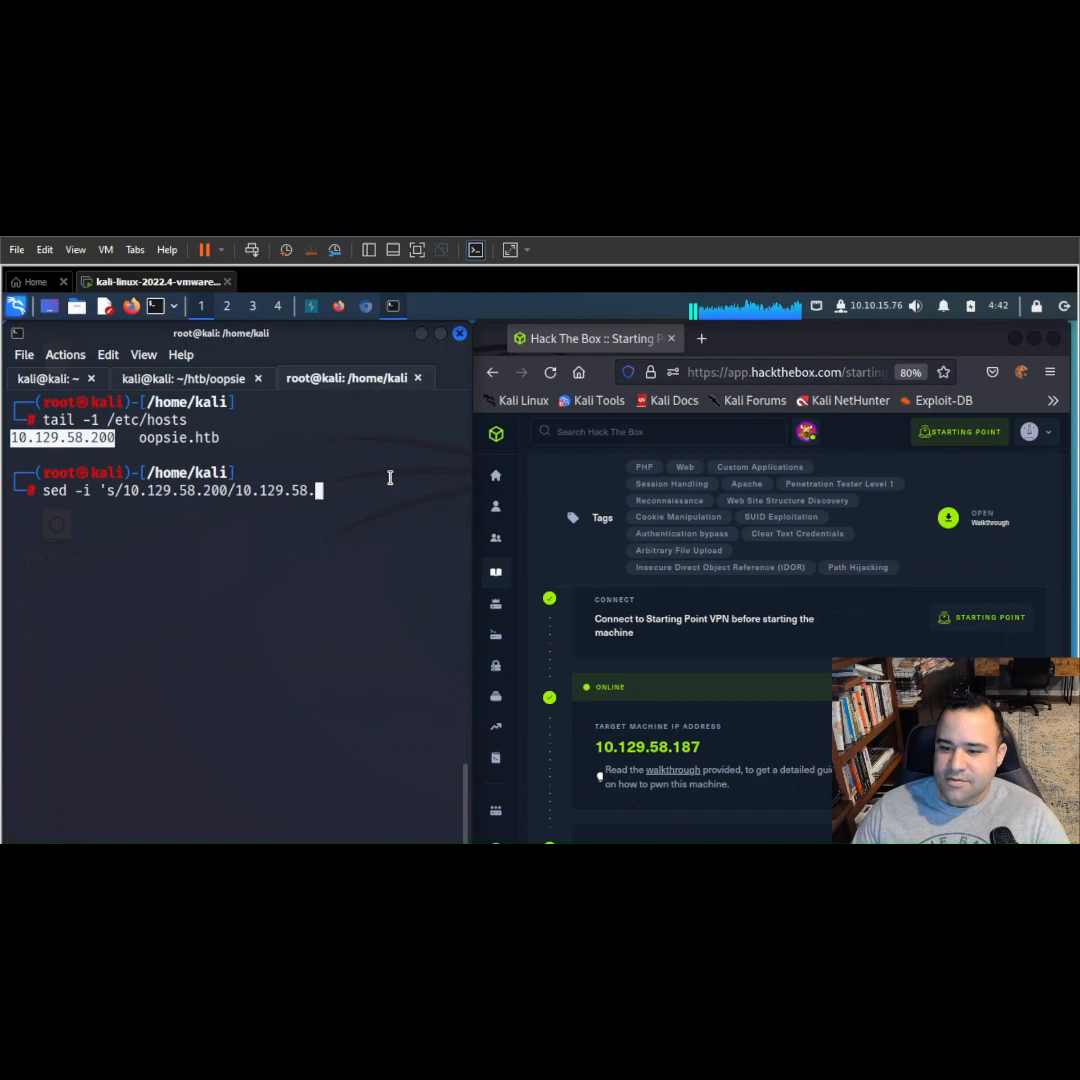
pyautogui.write('187')
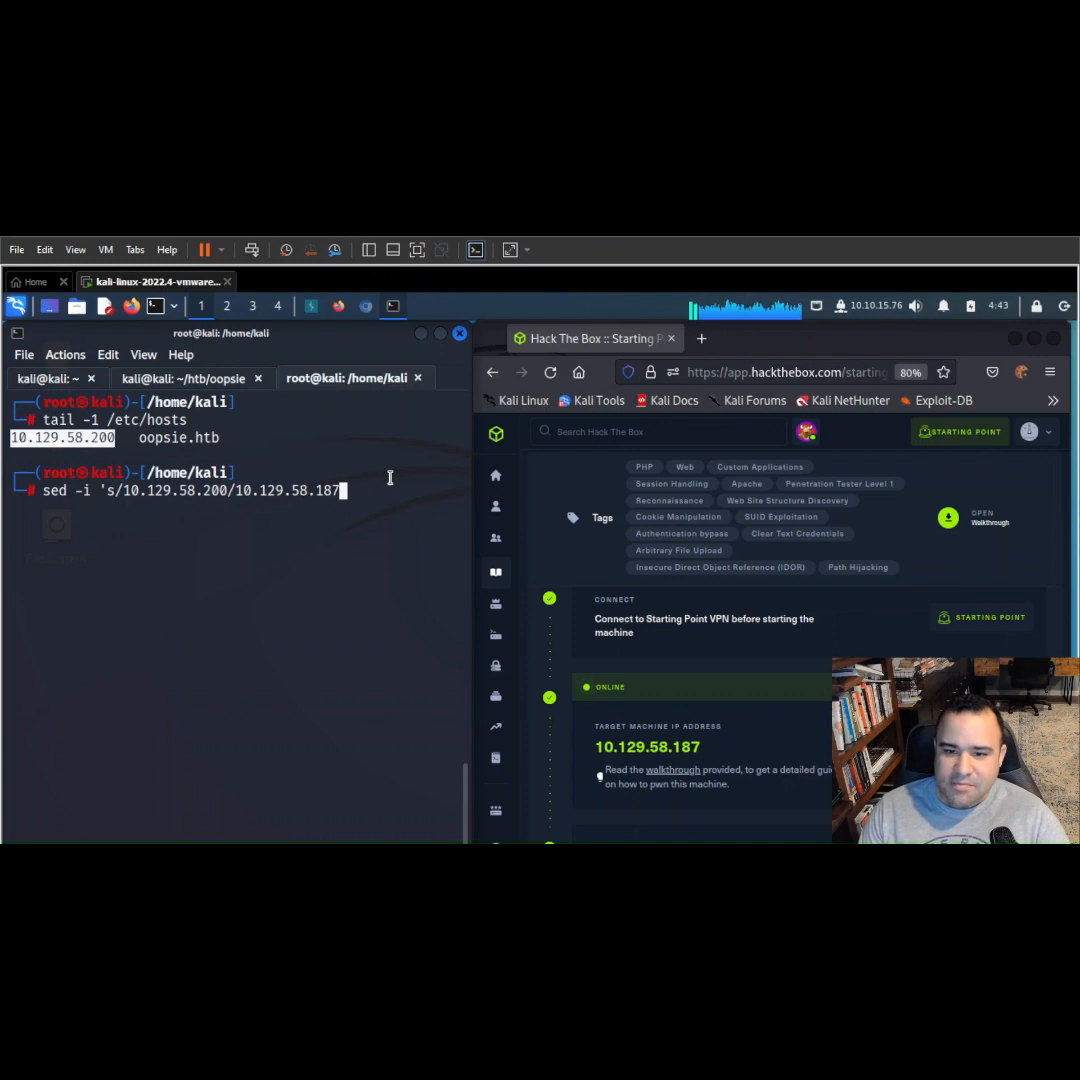
pyautogui.write('/')
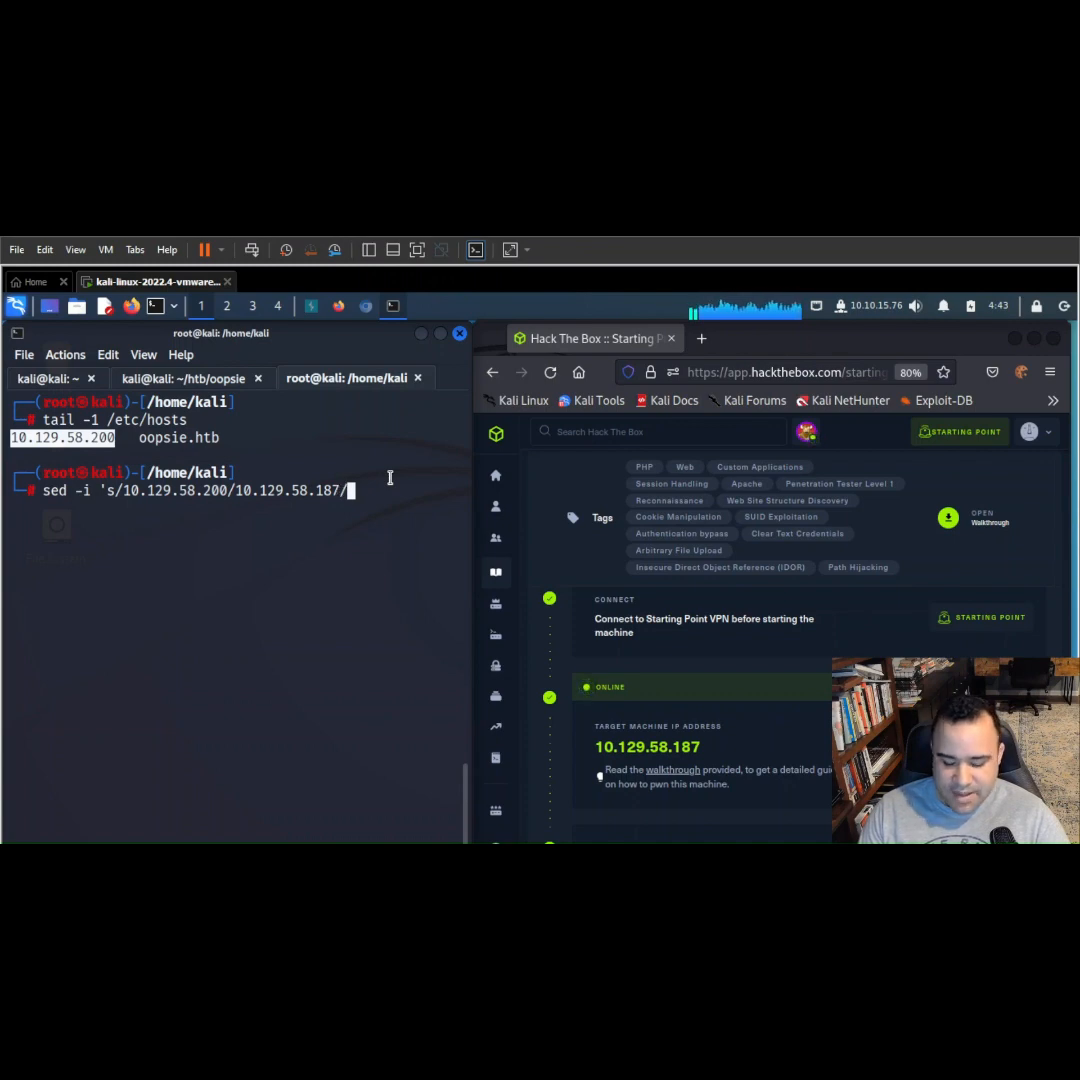
pyautogui.write("g'")
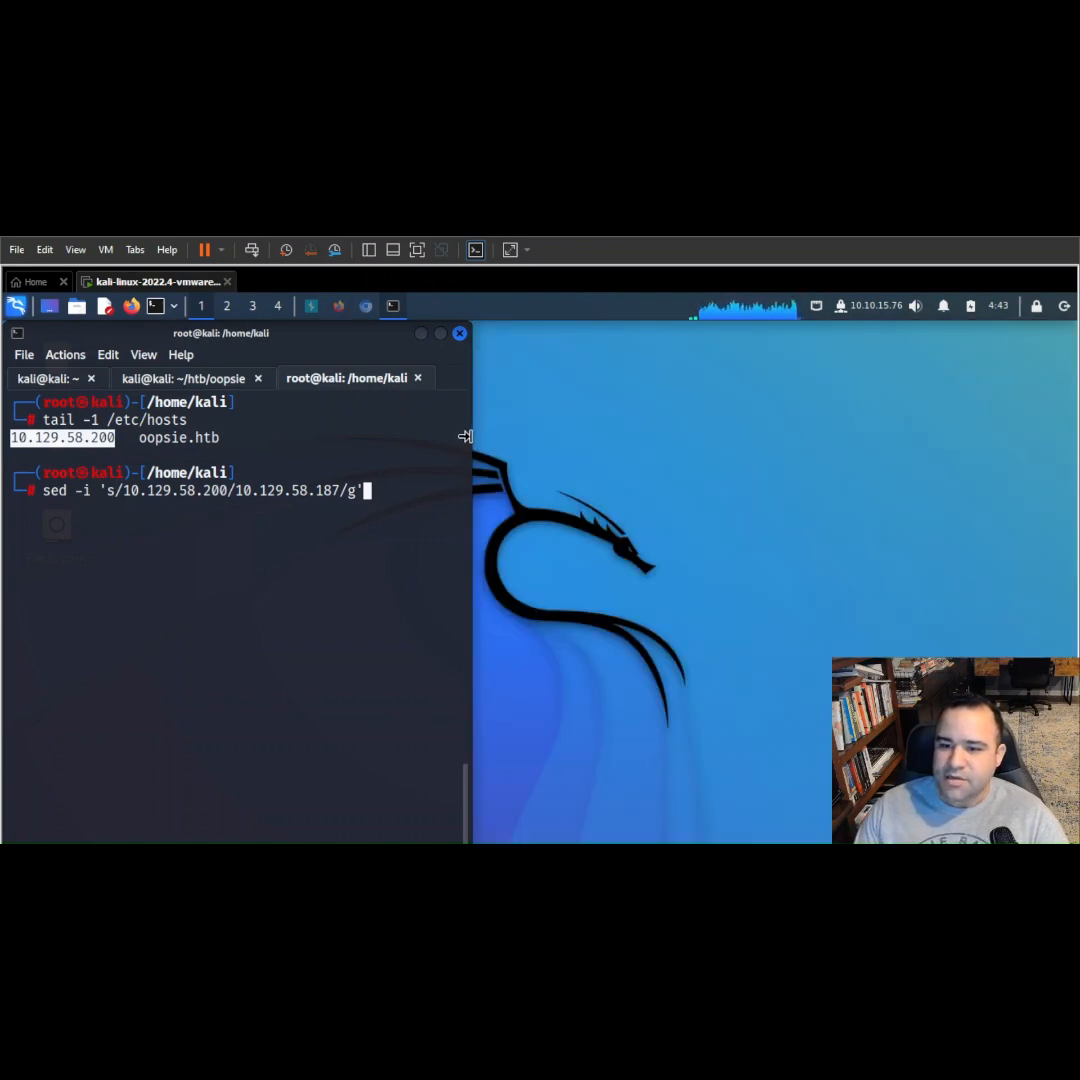
# Widen the terminal and append /etc/hosts; tail -1 /etc/hosts to the sed command.
pyautogui.moveTo(466, 437); pyautogui.dragTo(775, 437)
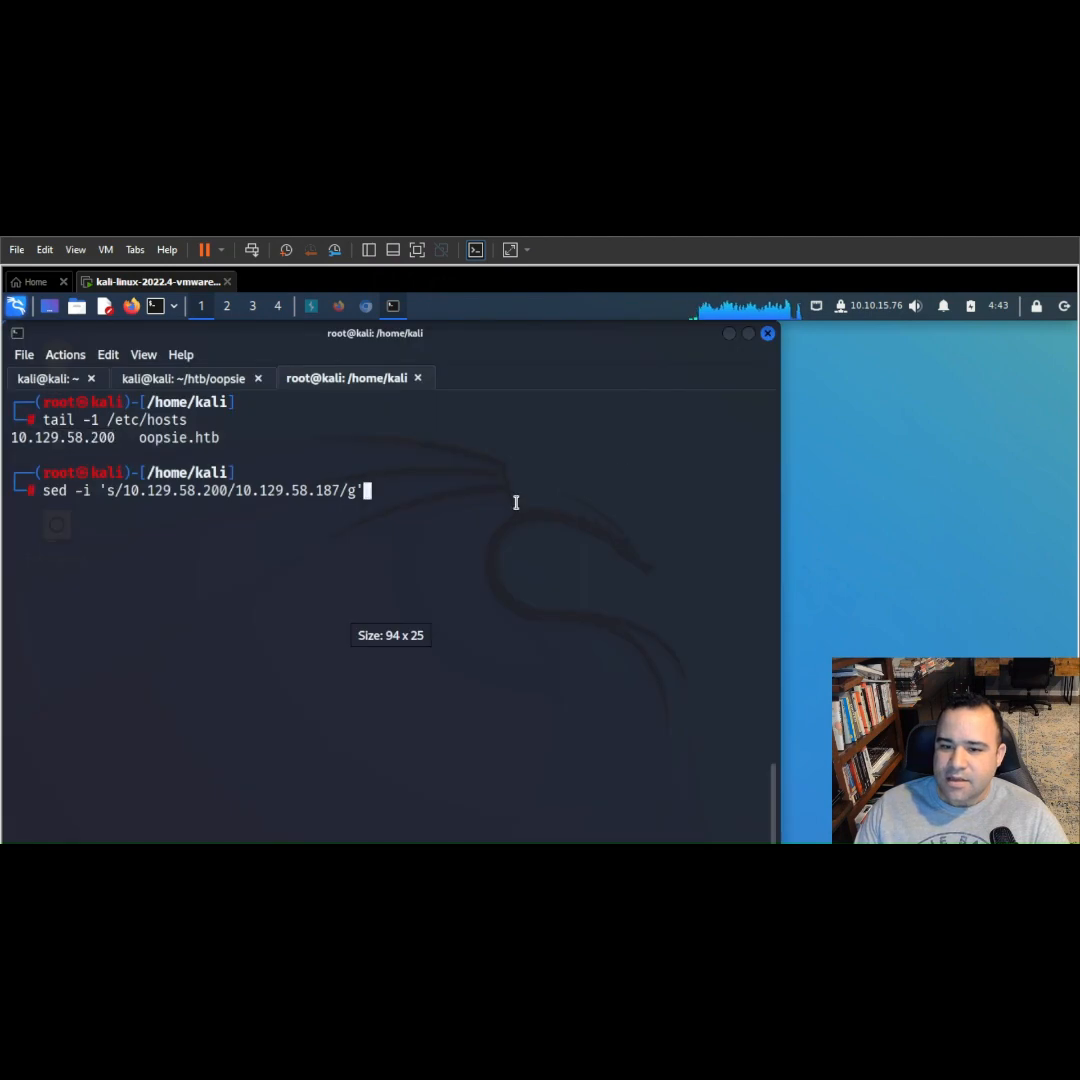
pyautogui.moveTo(487, 492)
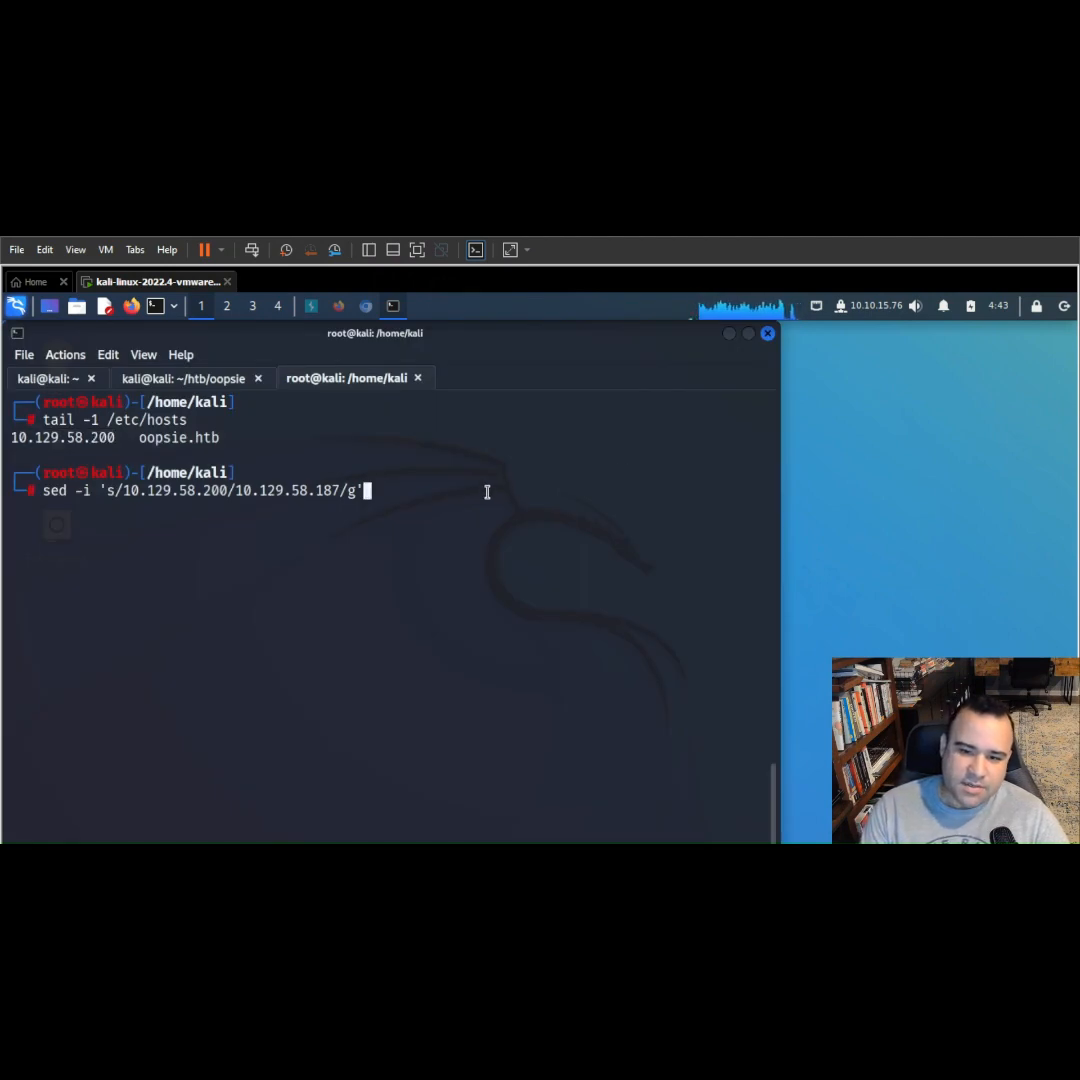
pyautogui.write('/etr')
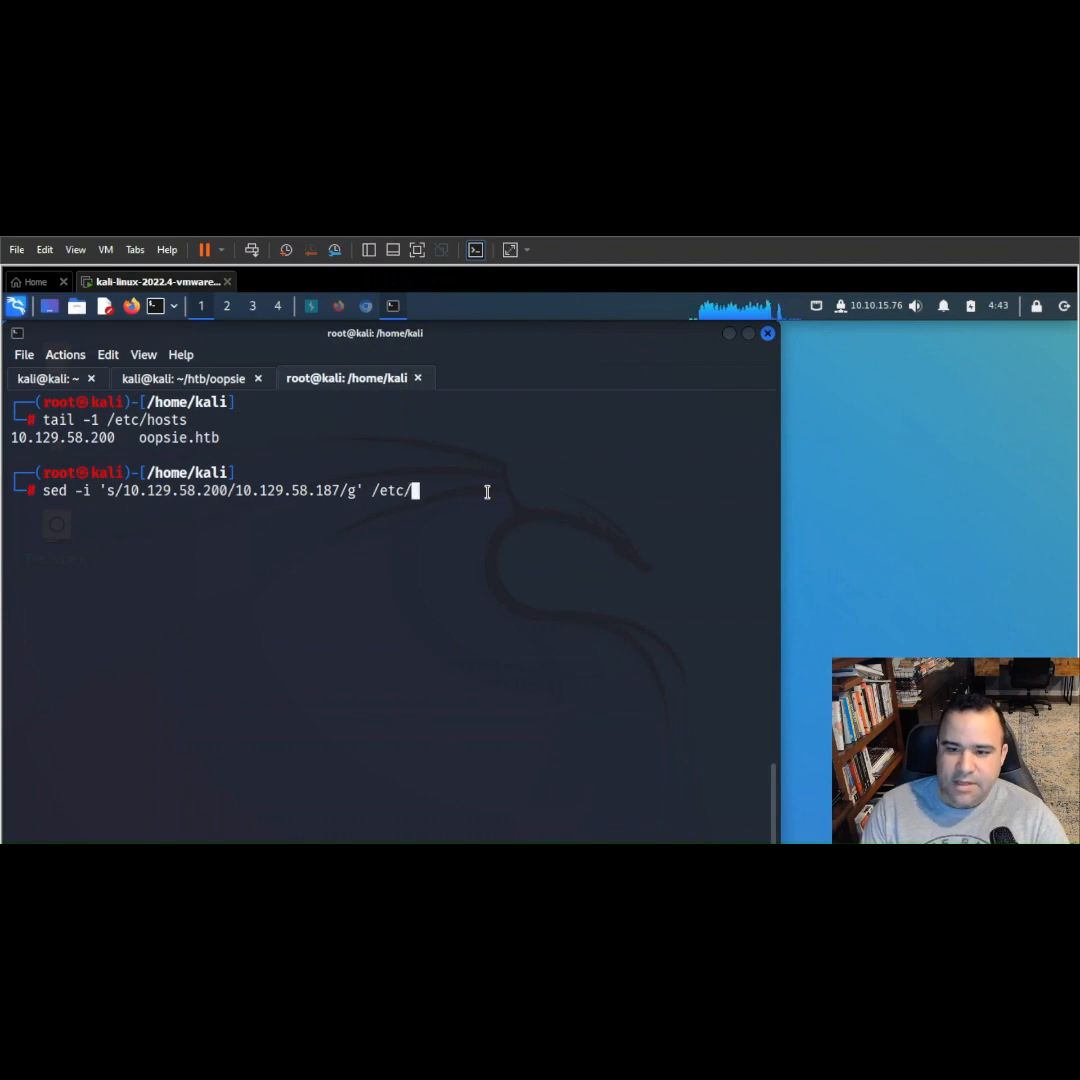
pyautogui.write('hosts;')
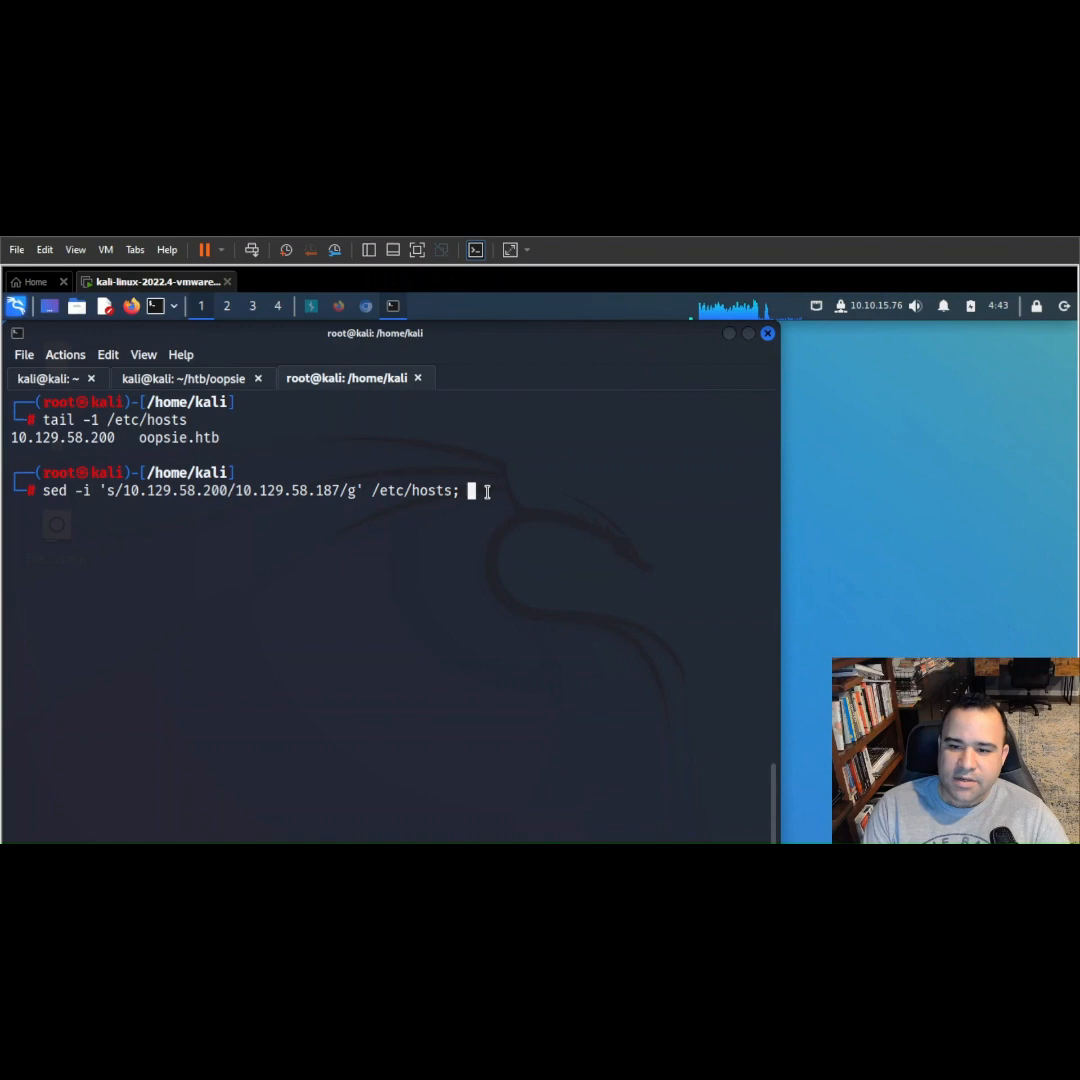
pyautogui.write('tail -')
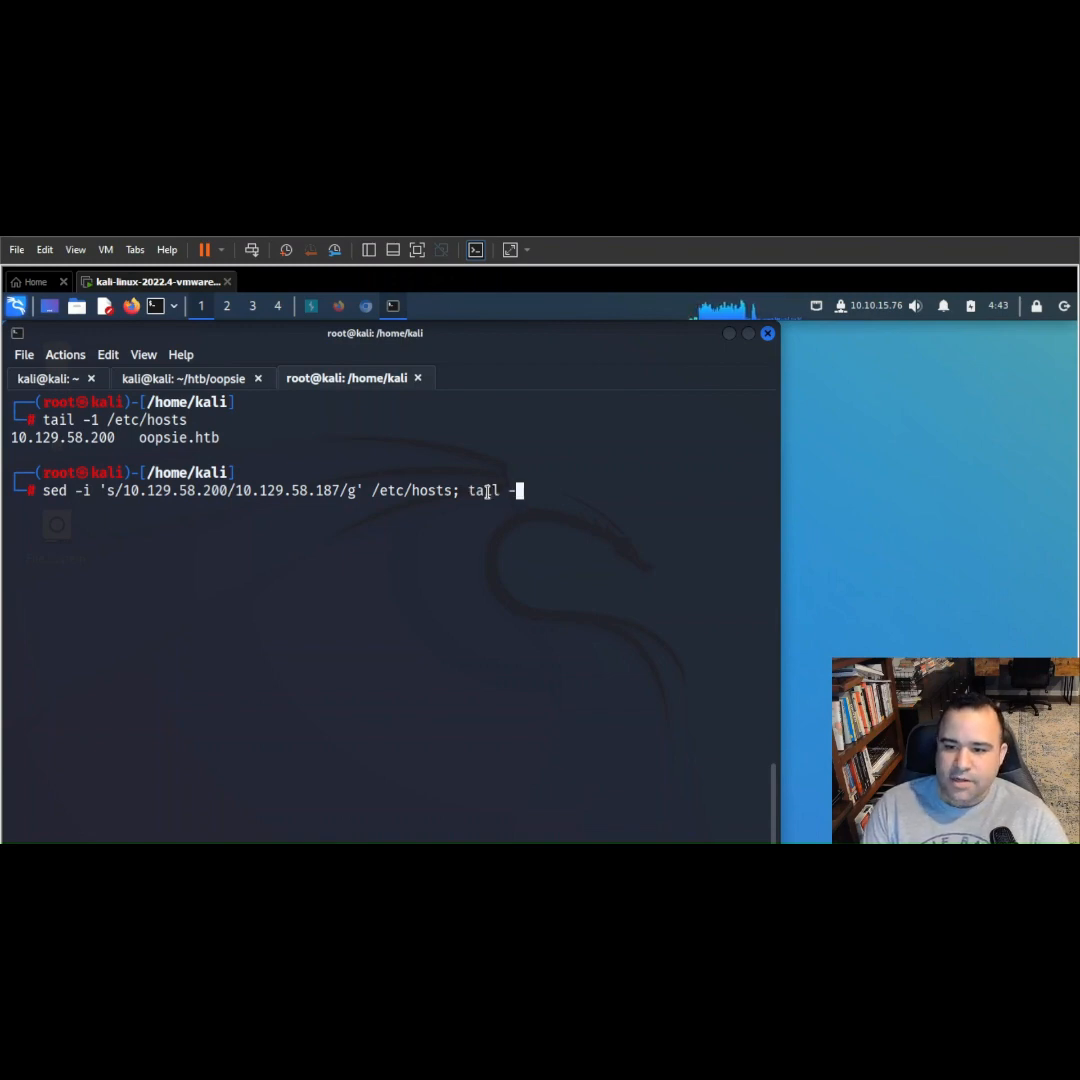
pyautogui.write('1 /etc')
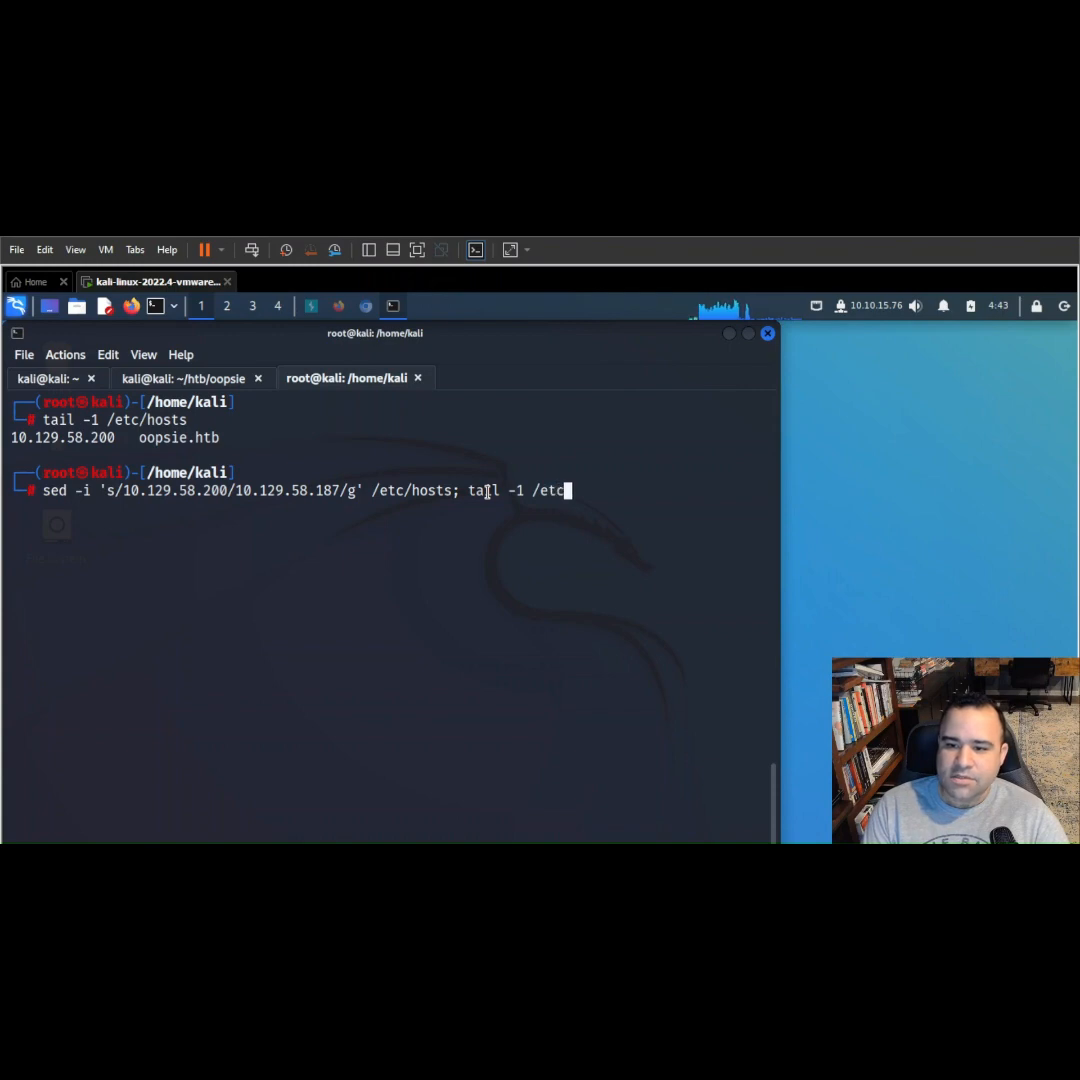
pyautogui.write('hosts')
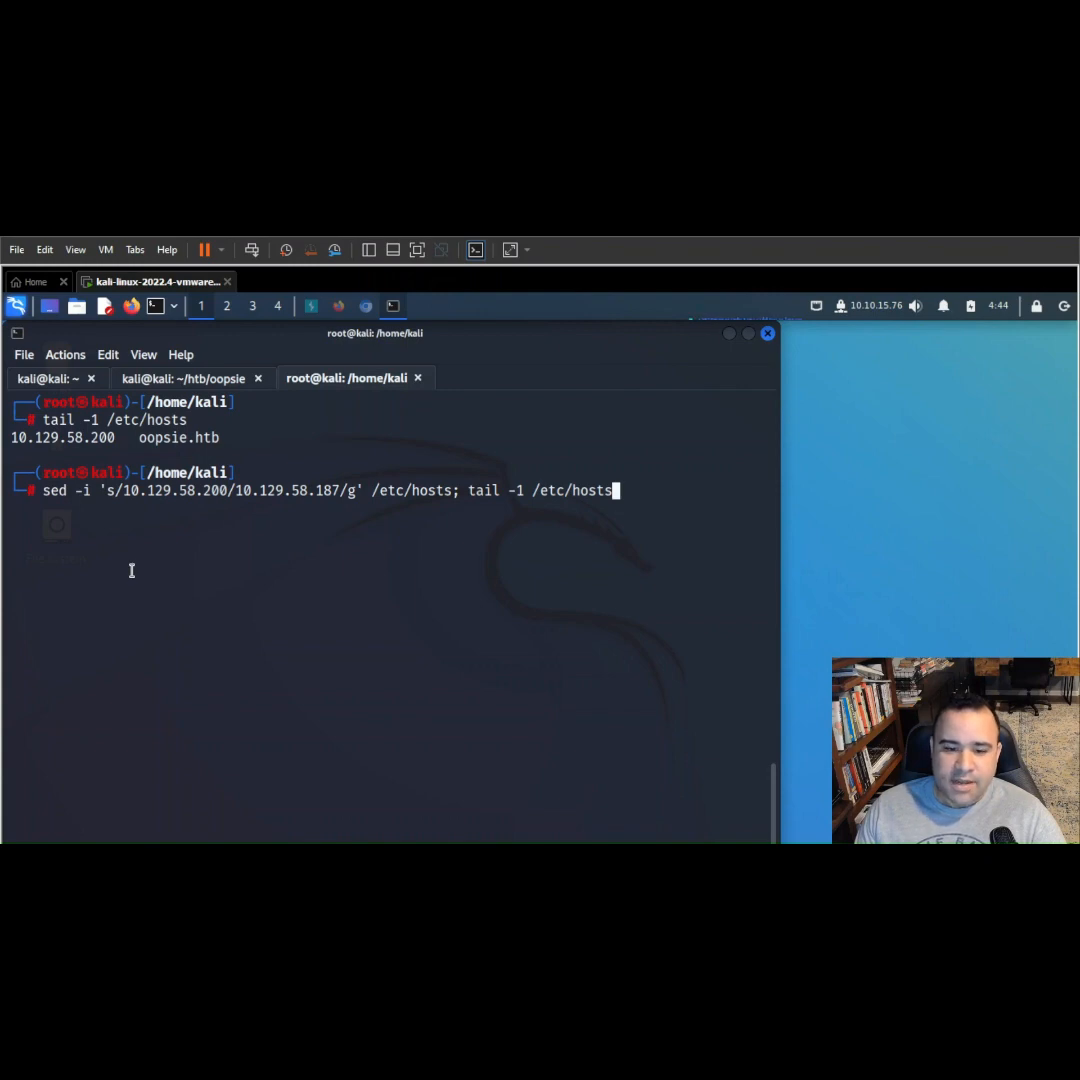
pyautogui.moveTo(97, 497)
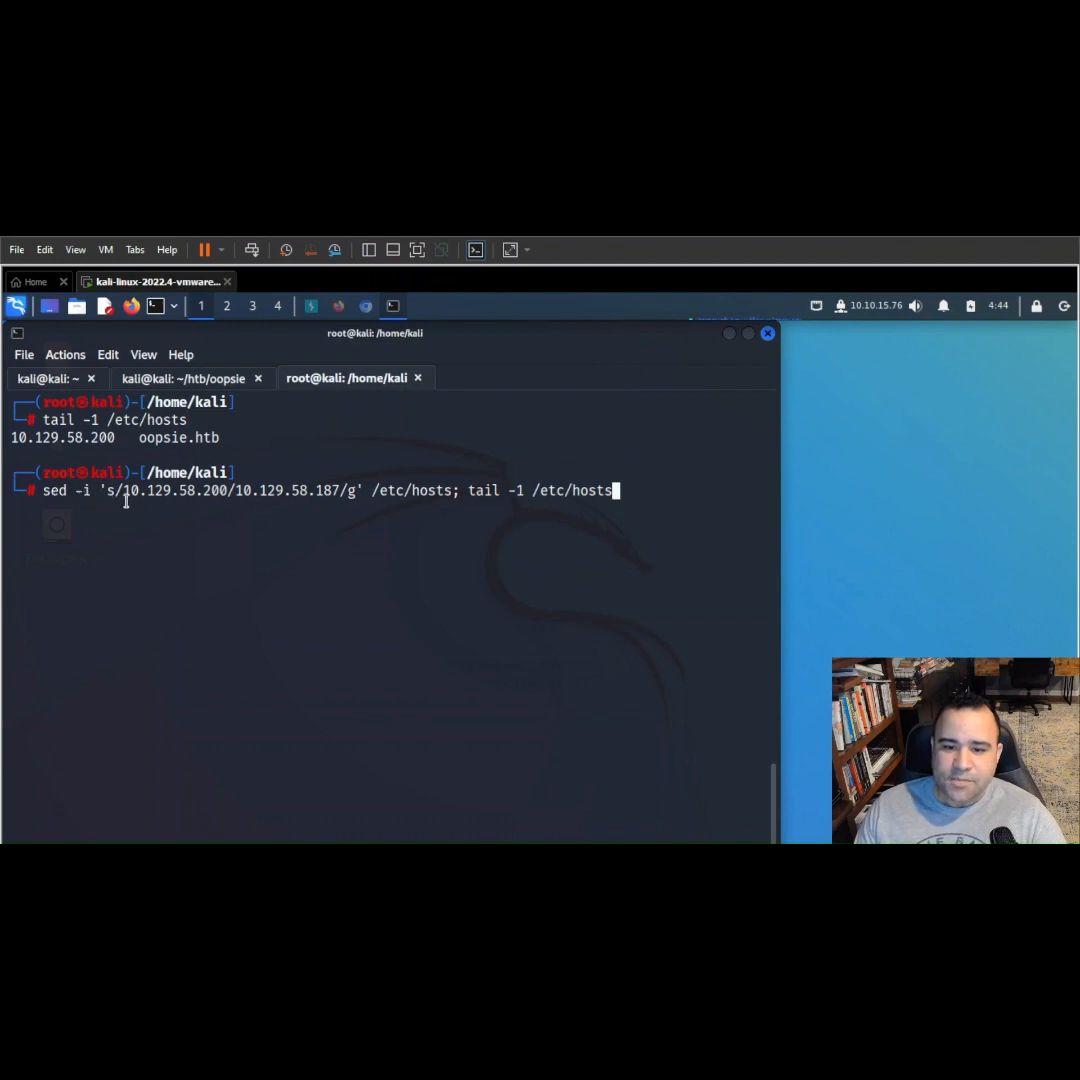
pyautogui.moveTo(163, 500)
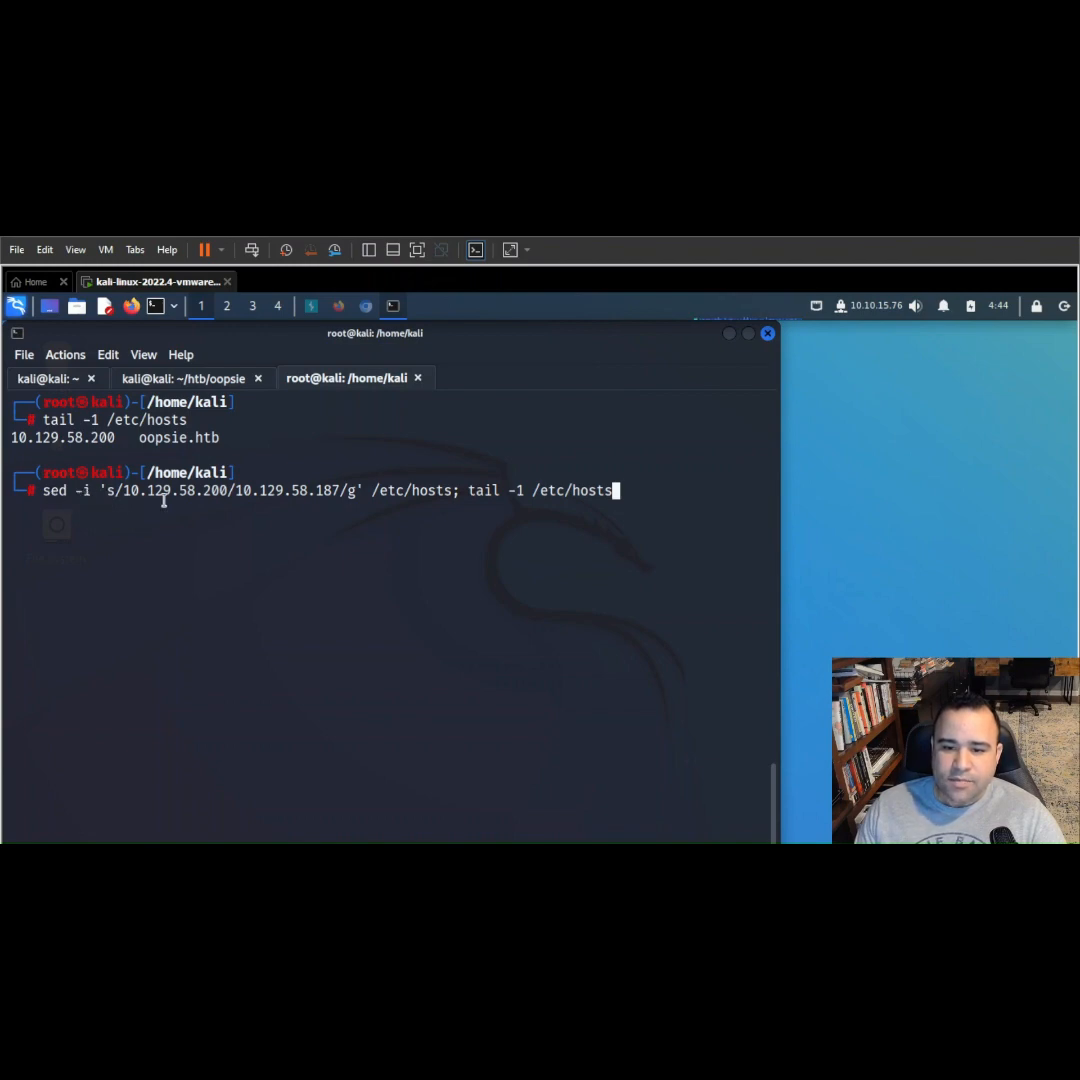
pyautogui.moveTo(257, 523)
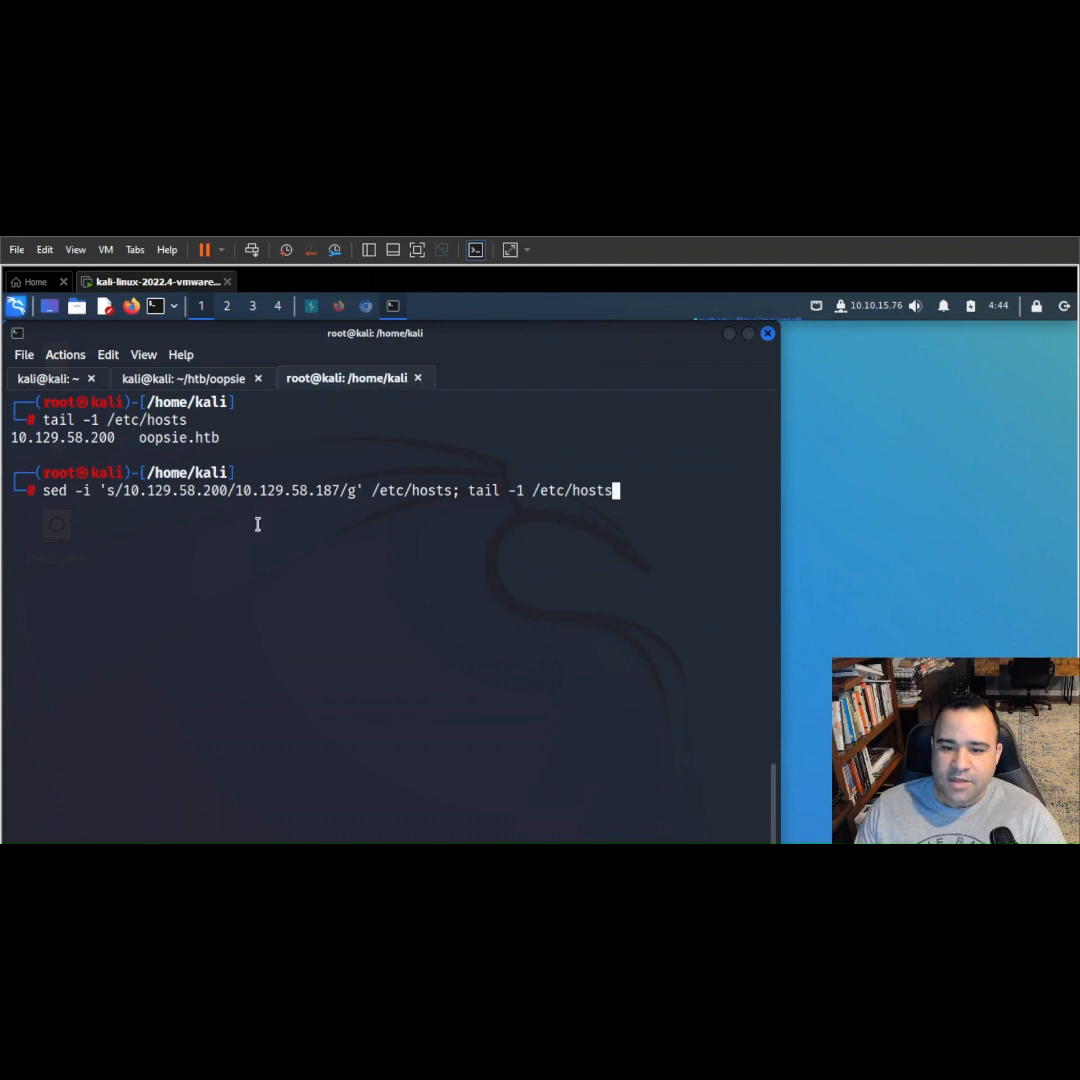
pyautogui.moveTo(677, 489)
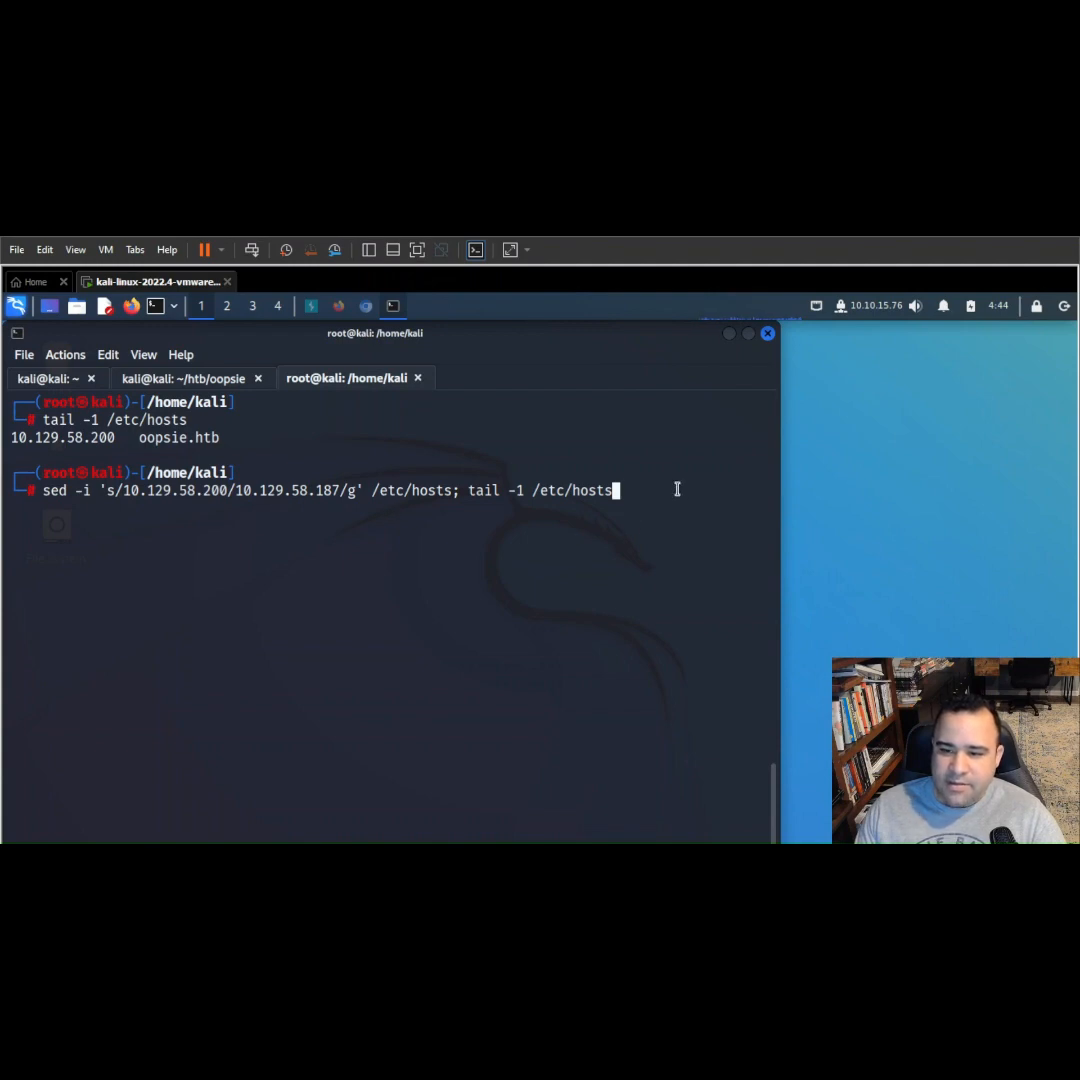
# Run the sed and tail one-liner, showing oopsie.htb now mapped to 10.129.58.187.
pyautogui.press('Return')
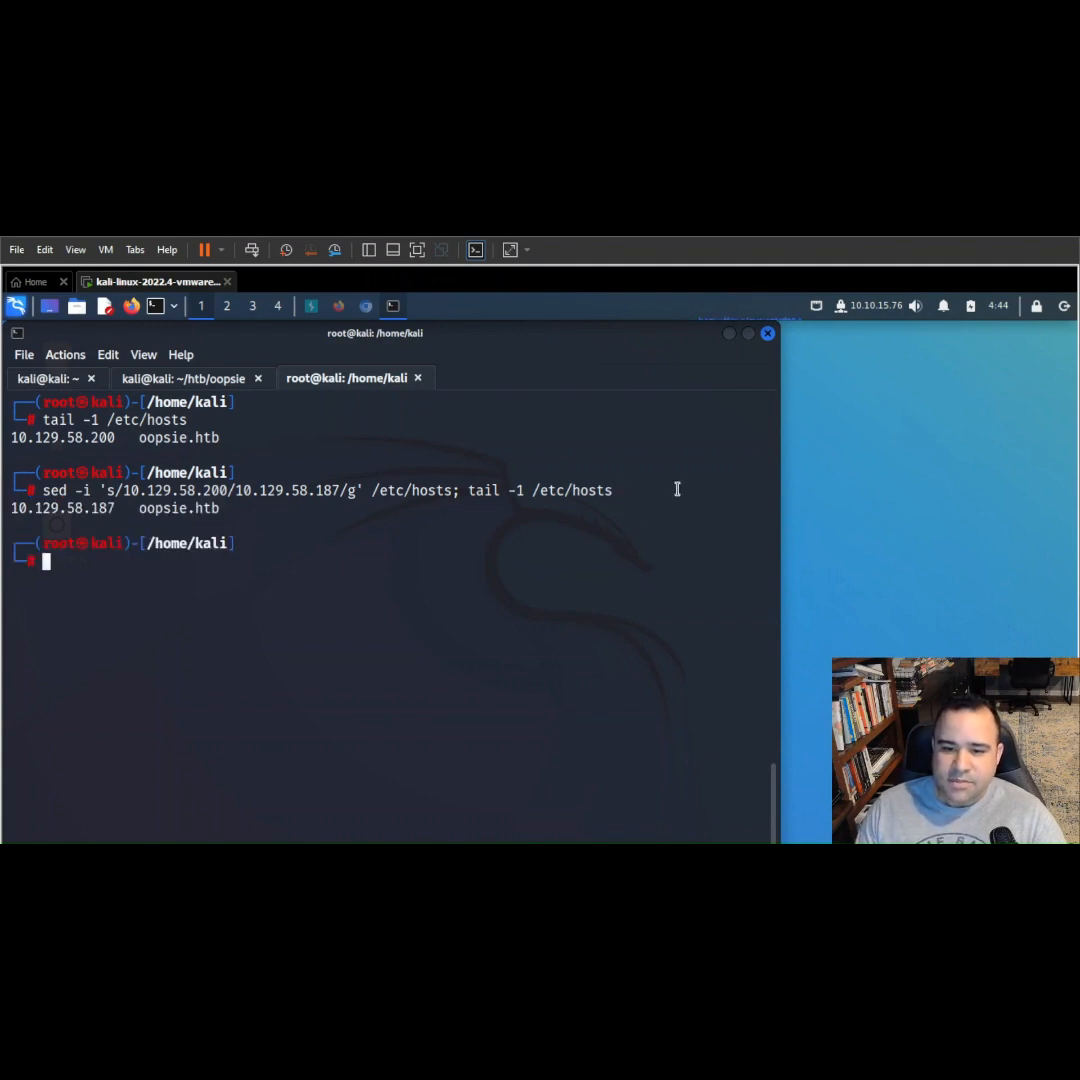